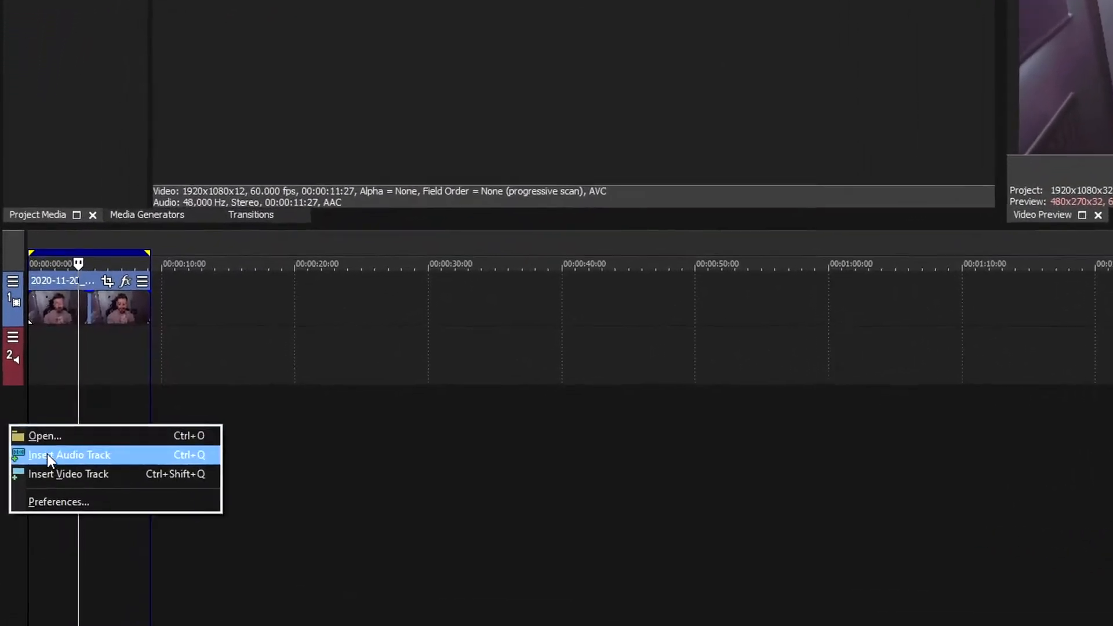
Insert a second video track to hold a duplicate of the webcam clip
{"action": "left_click", "coordinate": [68, 473]}
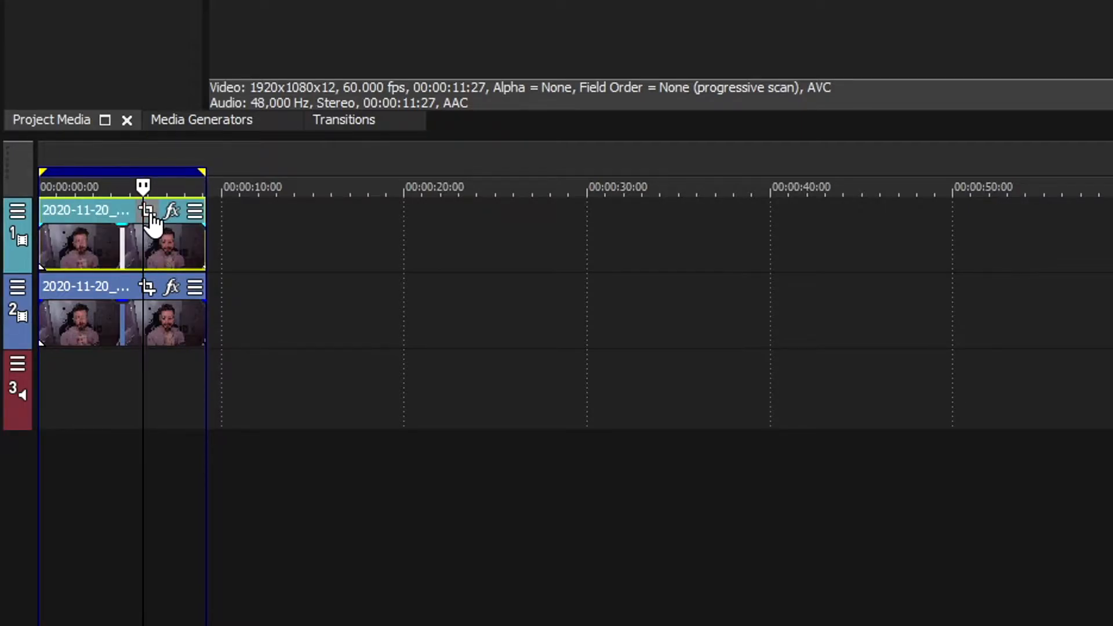
{"action": "mouse_move", "coordinate": [148, 213]}
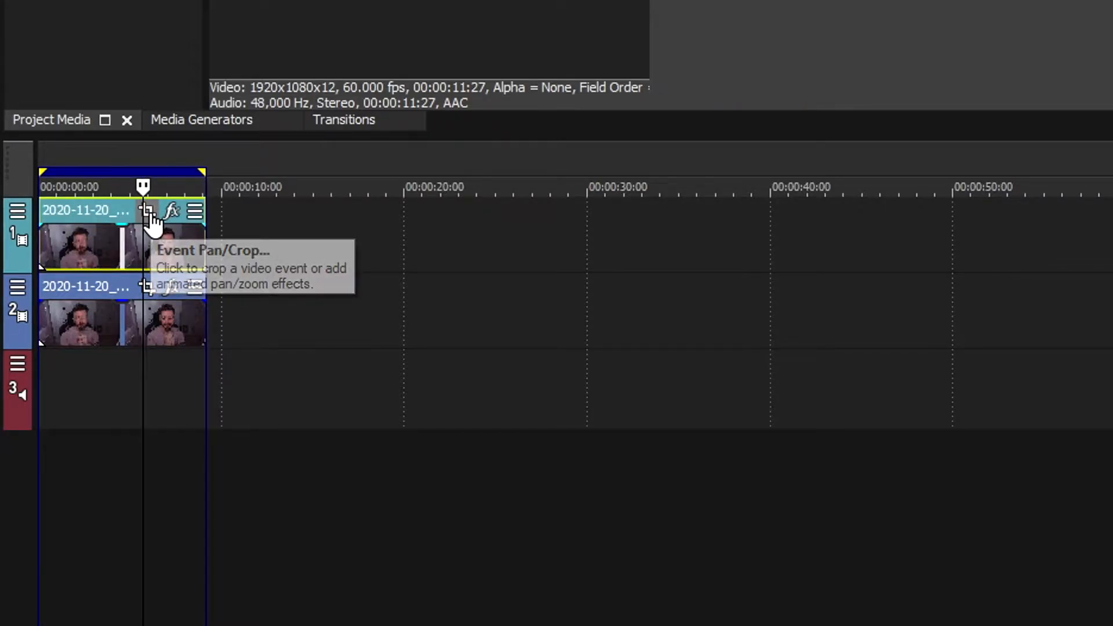
In Event Pan/Crop, trace a mask up the subject's left side, over the head, and down the right
{"action": "left_click", "coordinate": [147, 211]}
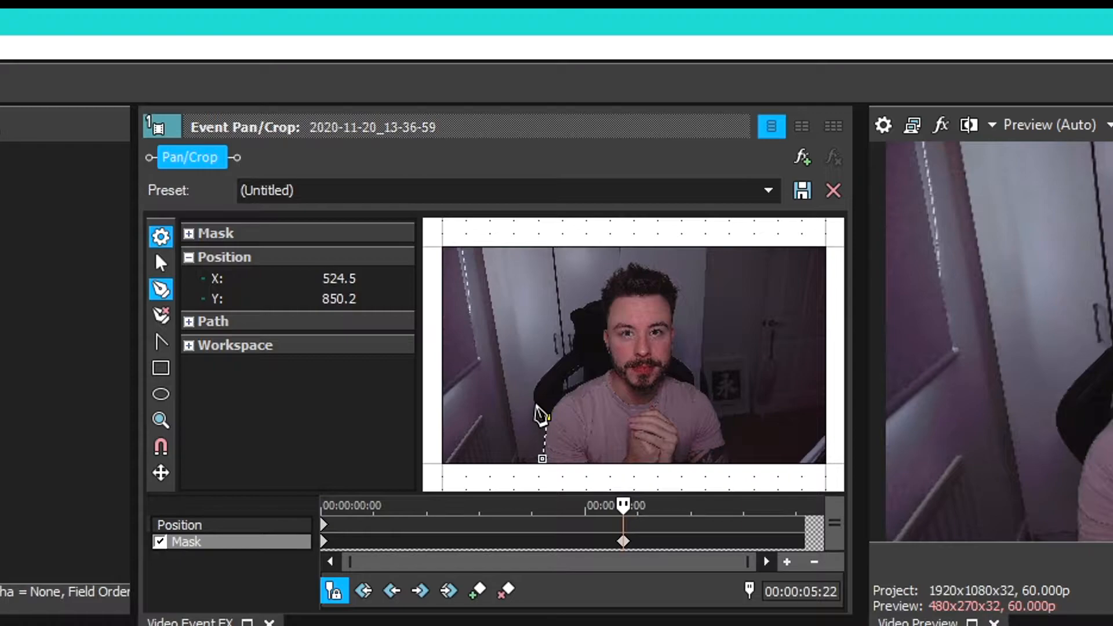
{"action": "left_click_drag", "start_coordinate": [542, 458], "coordinate": [572, 353]}
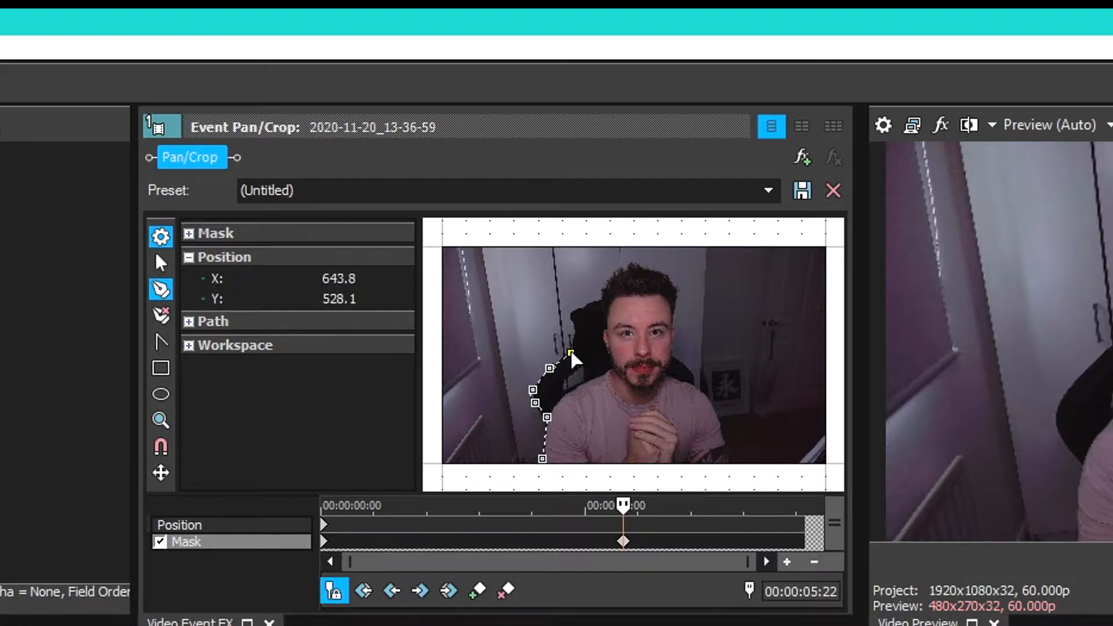
{"action": "left_click_drag", "start_coordinate": [571, 354], "coordinate": [568, 316]}
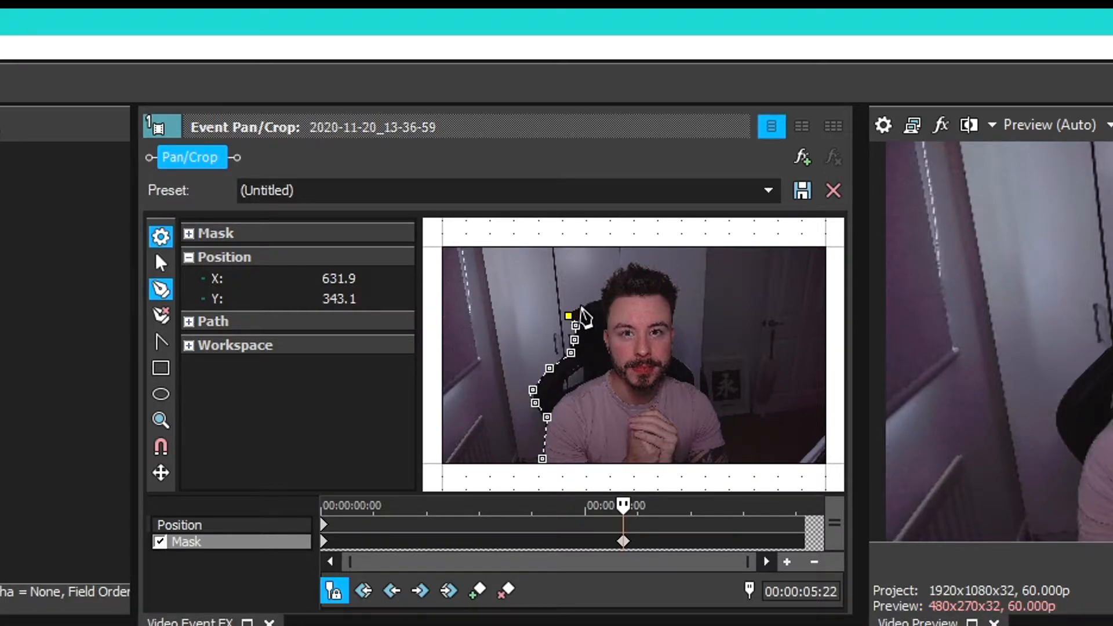
{"action": "left_click_drag", "start_coordinate": [568, 316], "coordinate": [604, 269]}
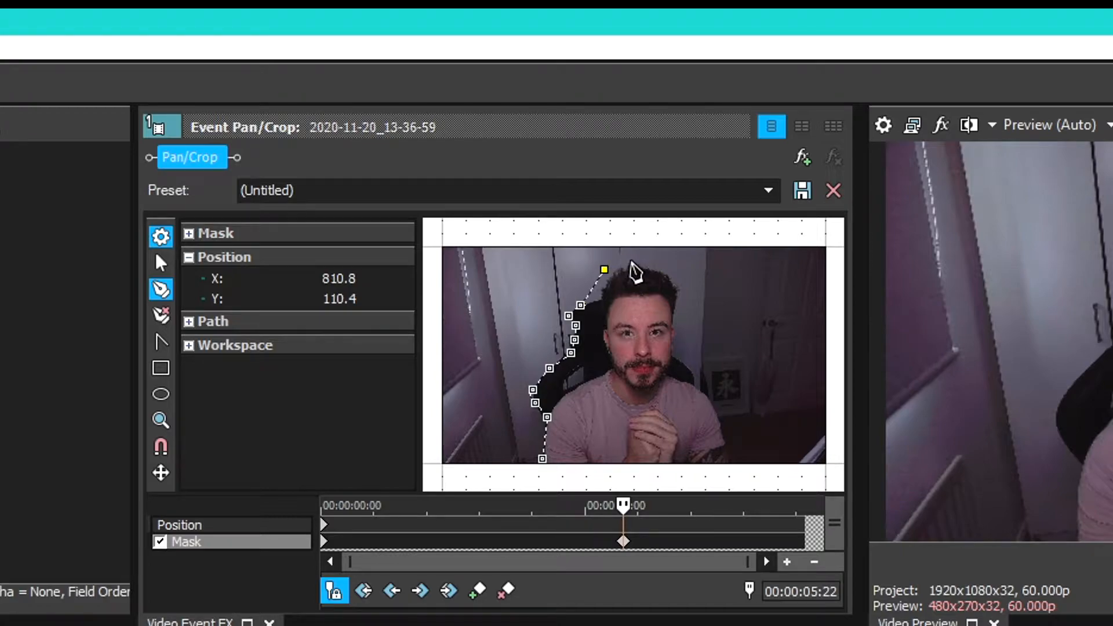
{"action": "left_click_drag", "start_coordinate": [603, 269], "coordinate": [681, 307]}
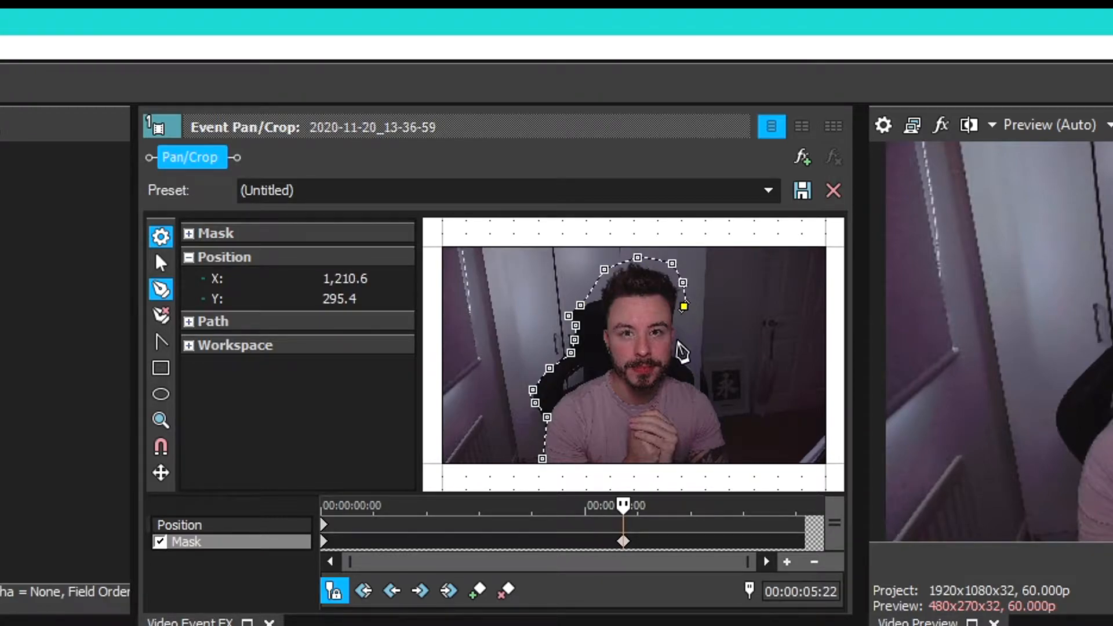
{"action": "left_click_drag", "start_coordinate": [682, 307], "coordinate": [695, 383]}
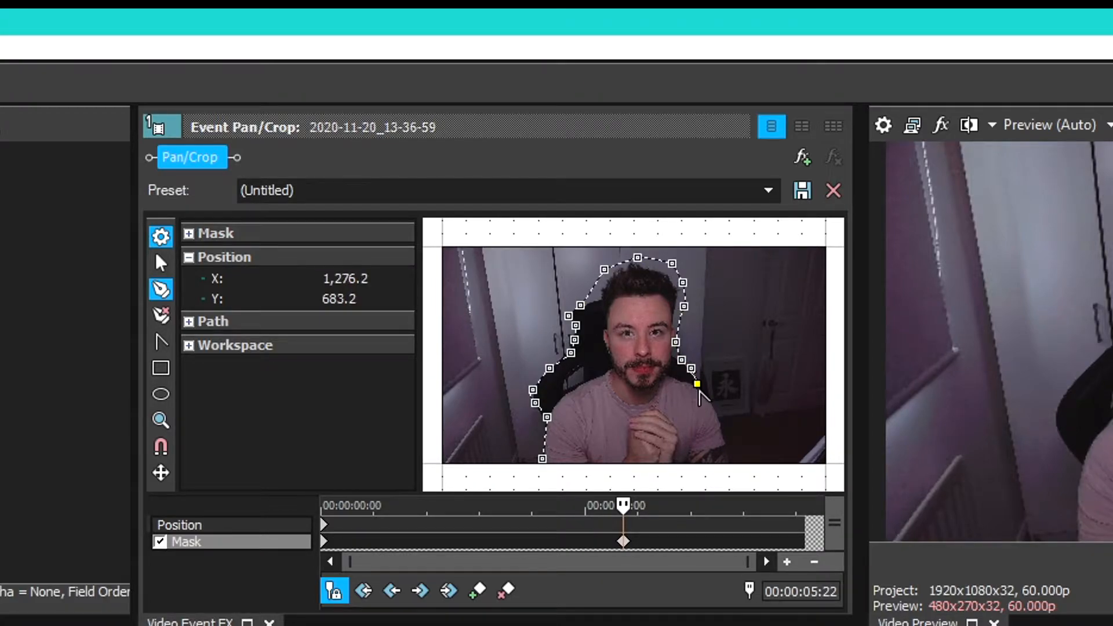
{"action": "left_click_drag", "start_coordinate": [696, 383], "coordinate": [727, 458]}
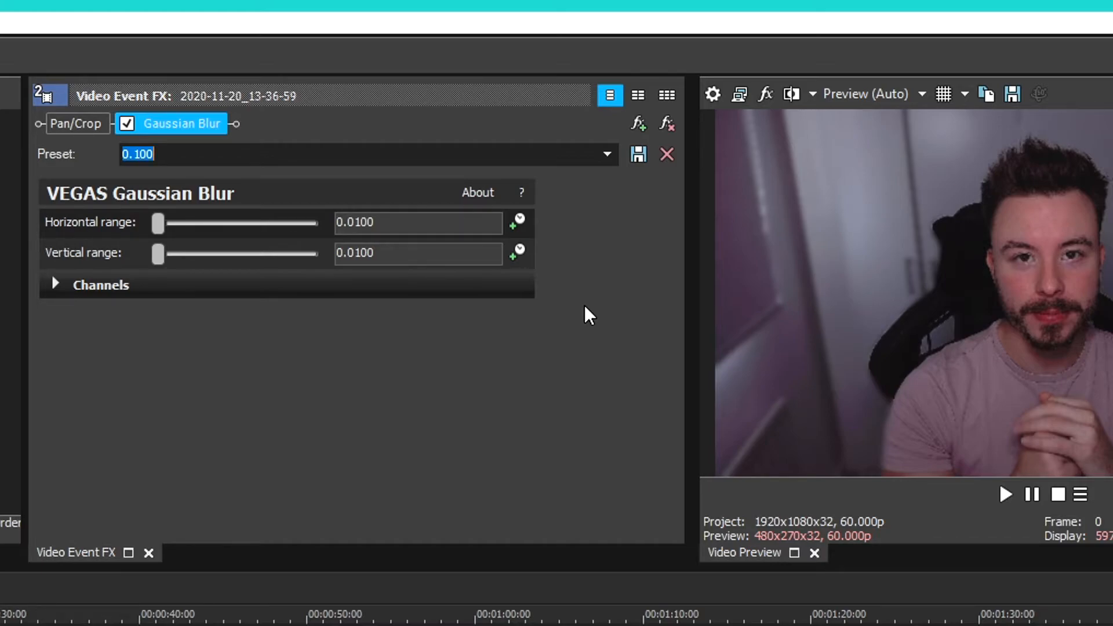
{"action": "mouse_move", "coordinate": [678, 338]}
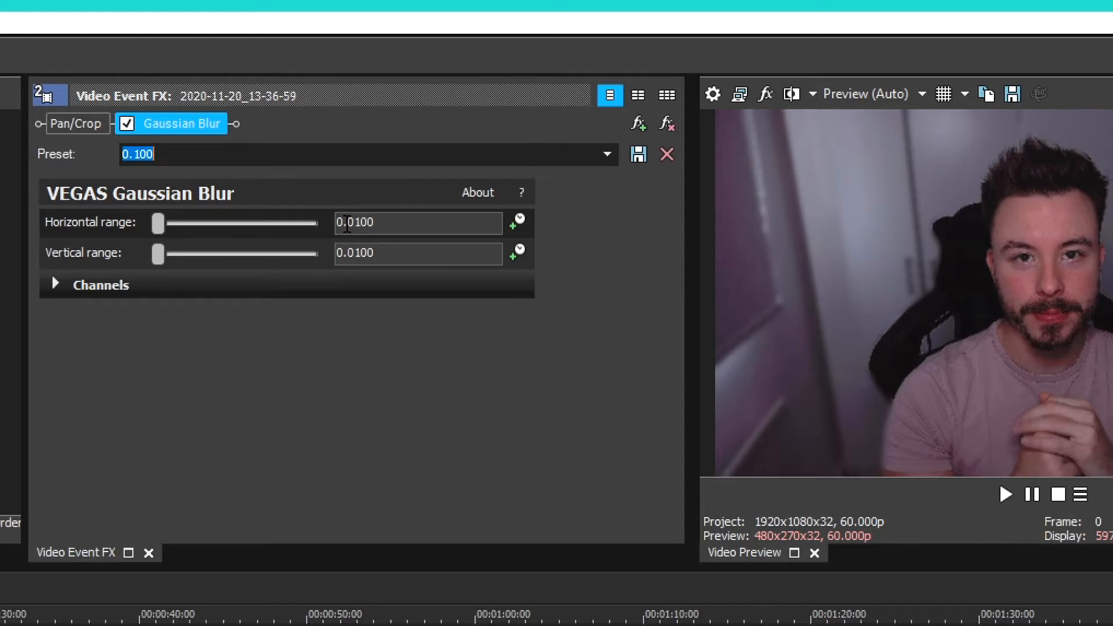
{"action": "mouse_move", "coordinate": [312, 364]}
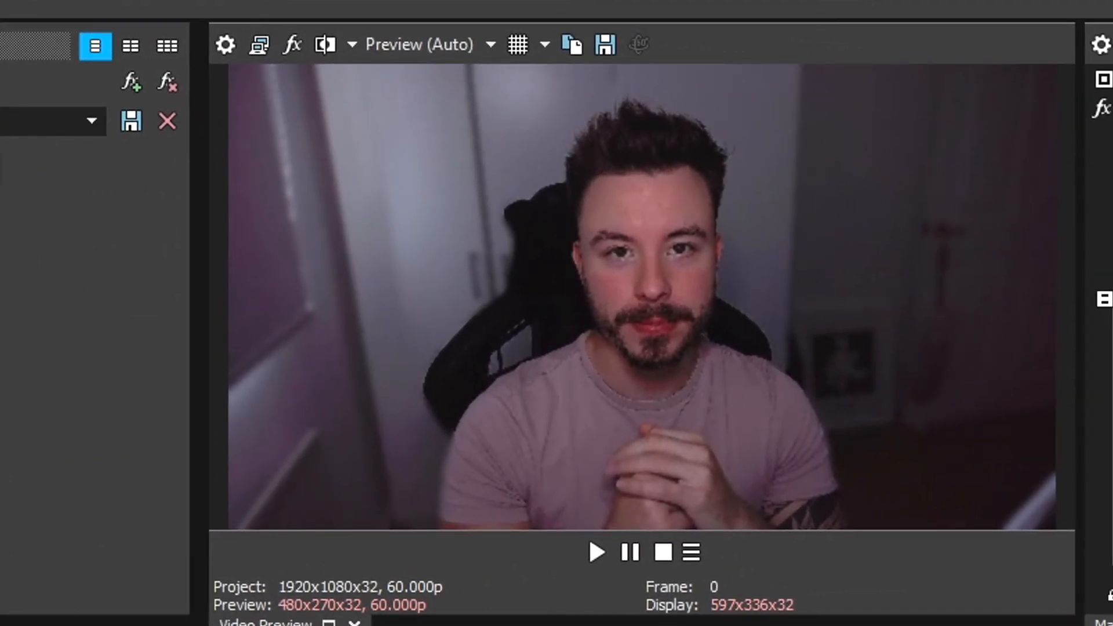
Play the composited video of the sharp masked subject over the blurred background
{"action": "left_click", "coordinate": [596, 569]}
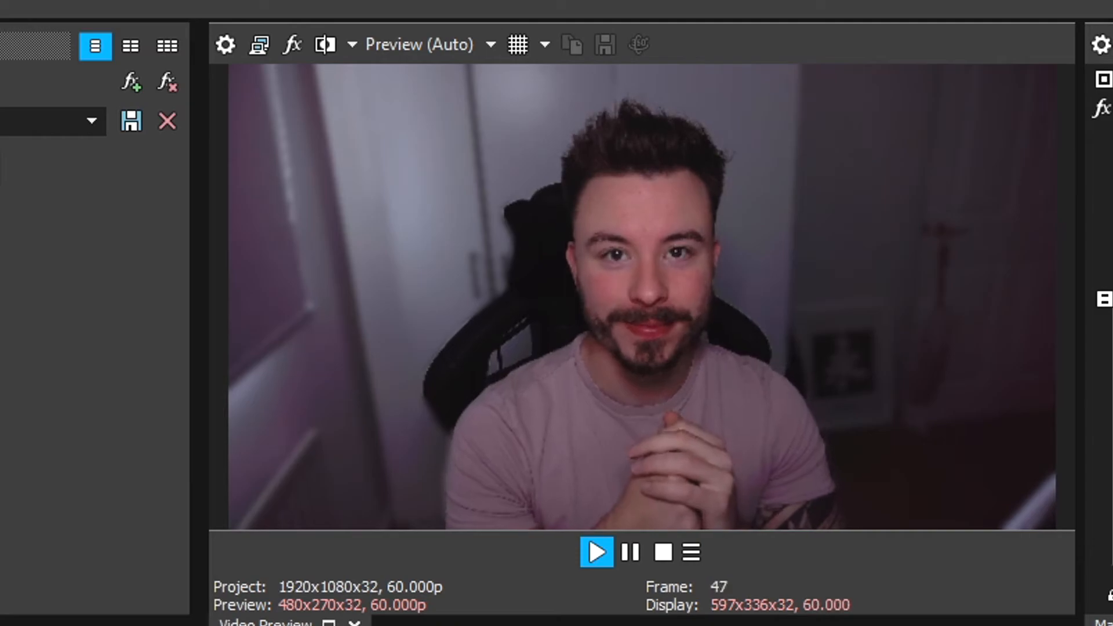